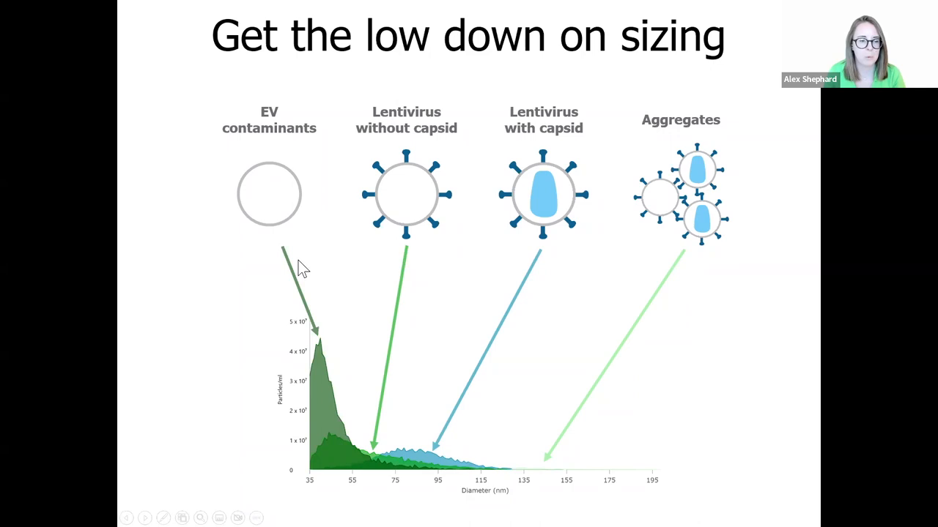
mouse_move(249, 238)
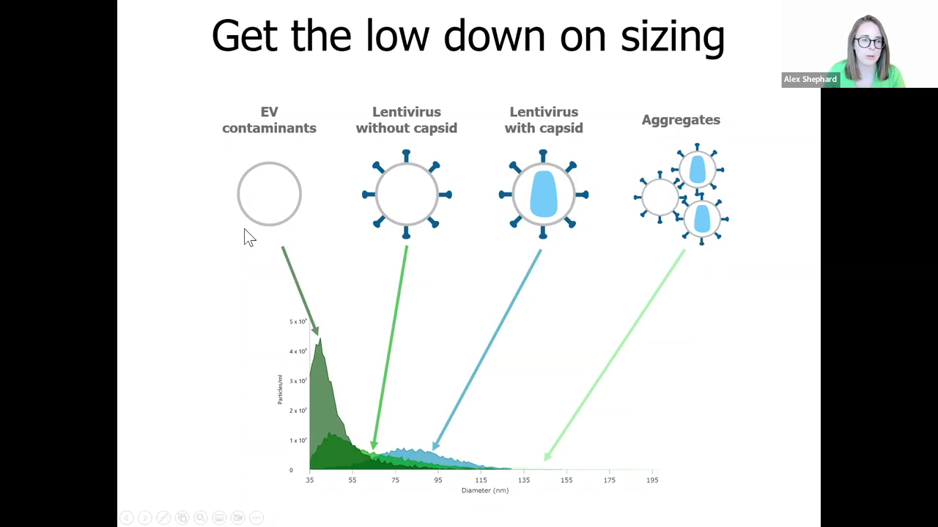
mouse_move(331, 389)
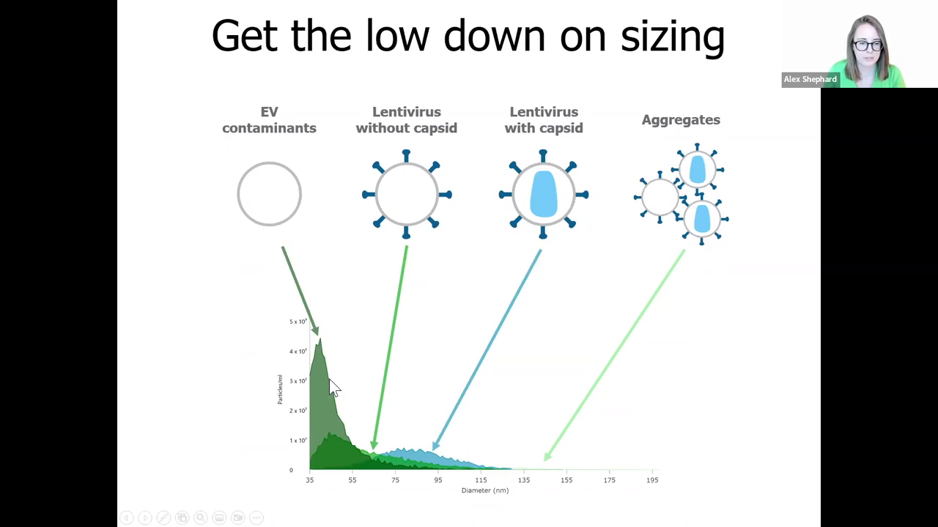
mouse_move(498, 414)
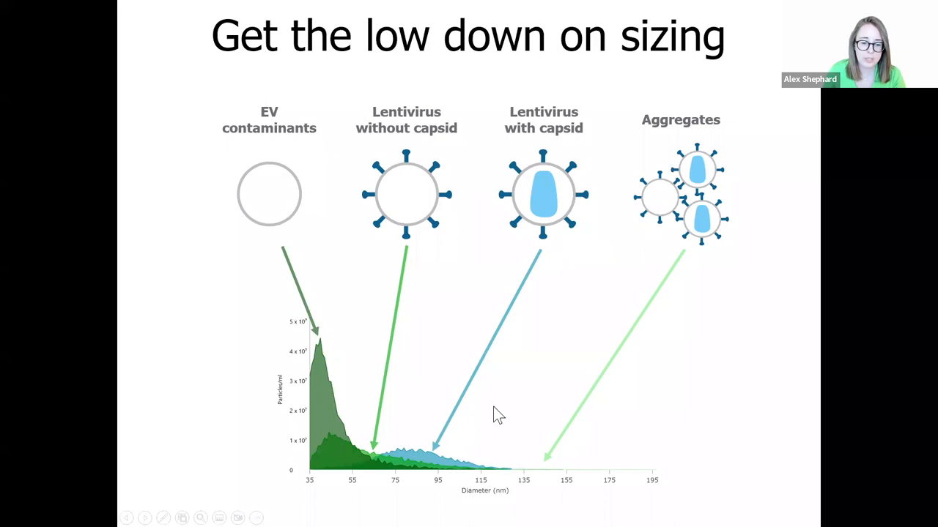
mouse_move(330, 448)
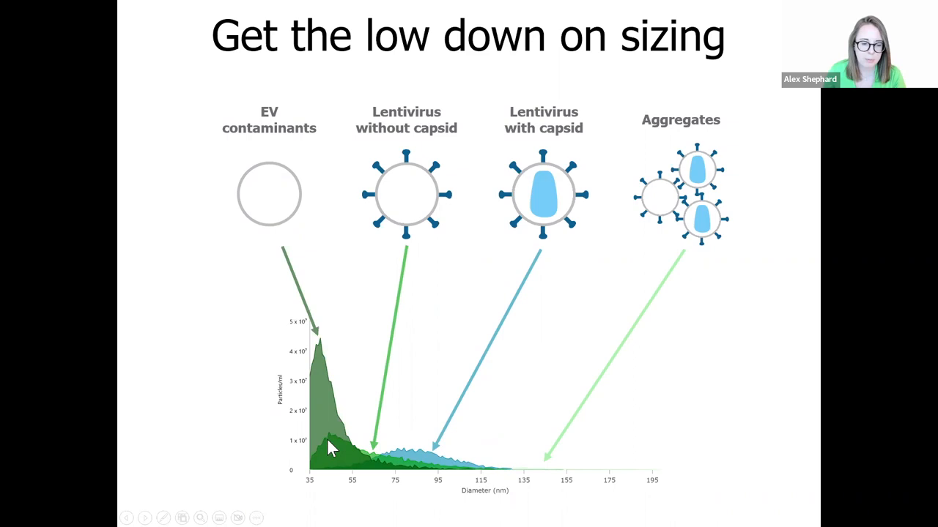
mouse_move(428, 440)
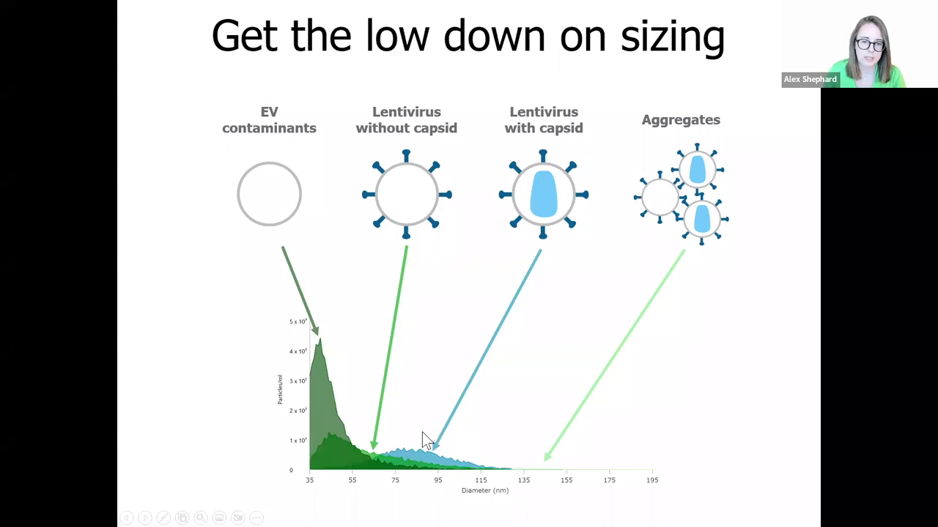
mouse_move(431, 475)
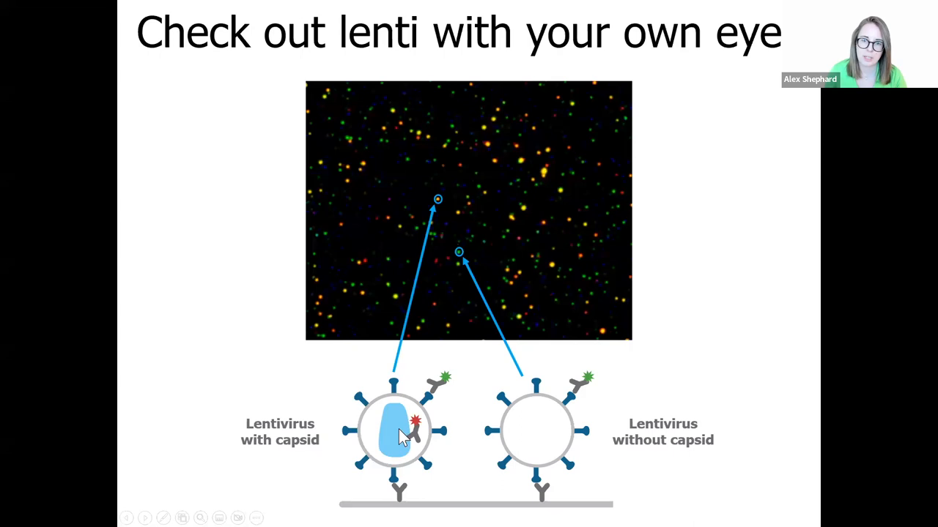
mouse_move(523, 438)
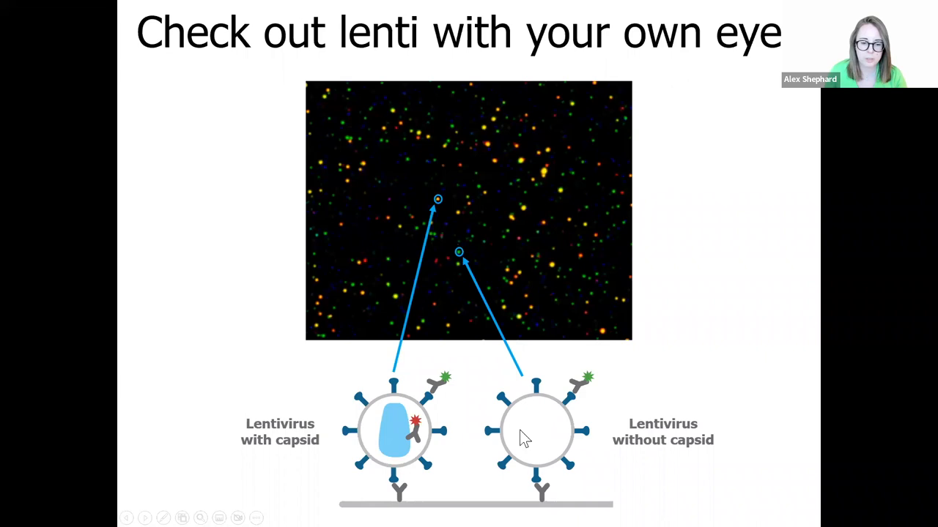
mouse_move(534, 428)
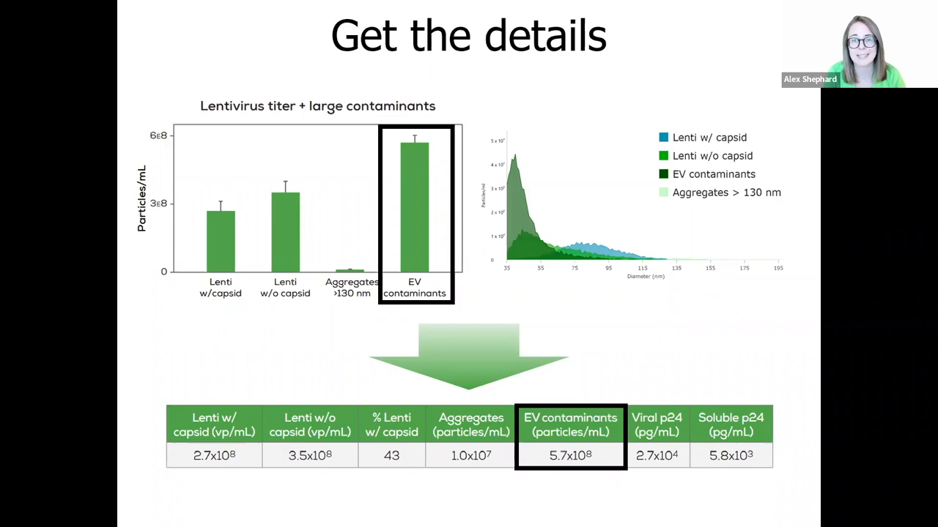
mouse_move(223, 227)
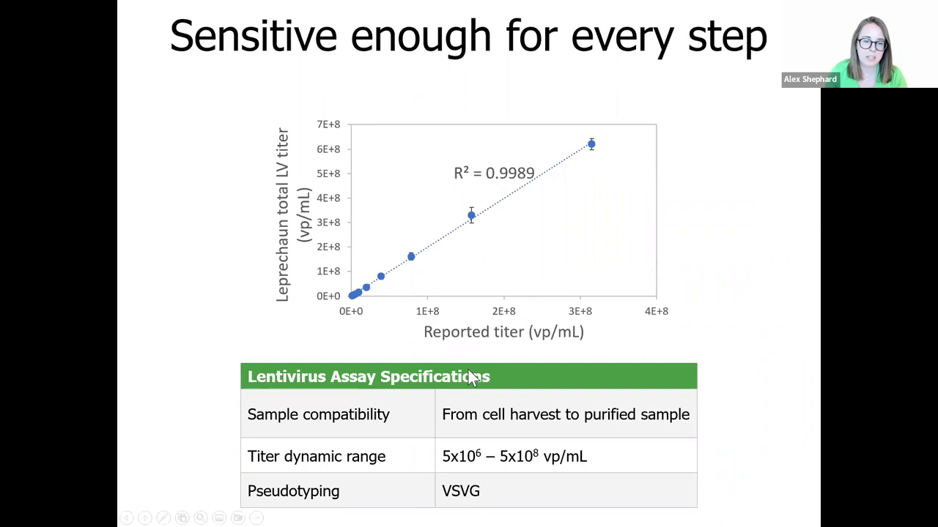
mouse_move(482, 278)
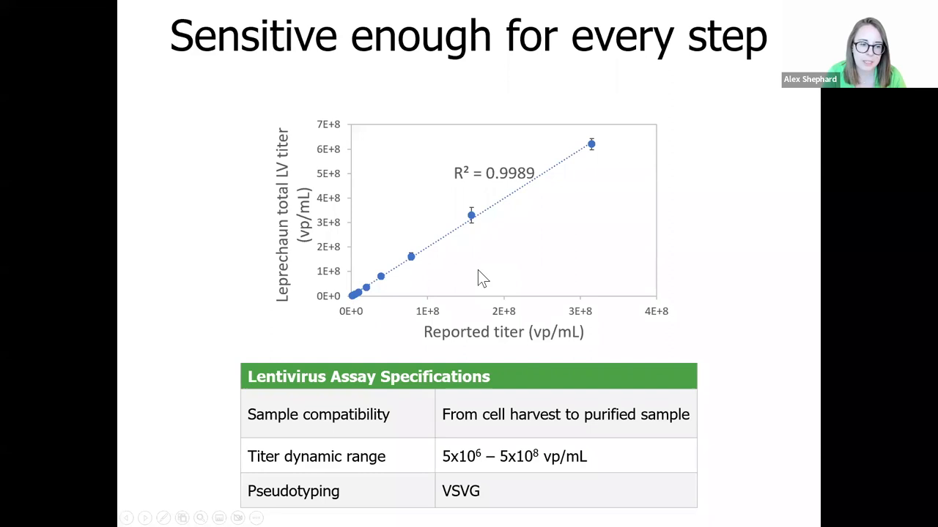
mouse_move(372, 324)
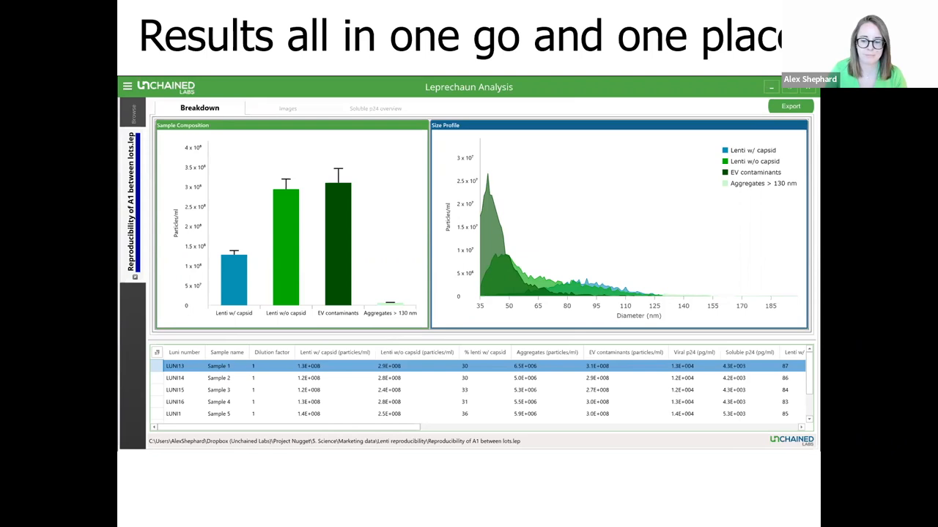
- Advance to the Leprechaun summary slide checking off titer, size, capsid, aggregates and contaminants
key(right)
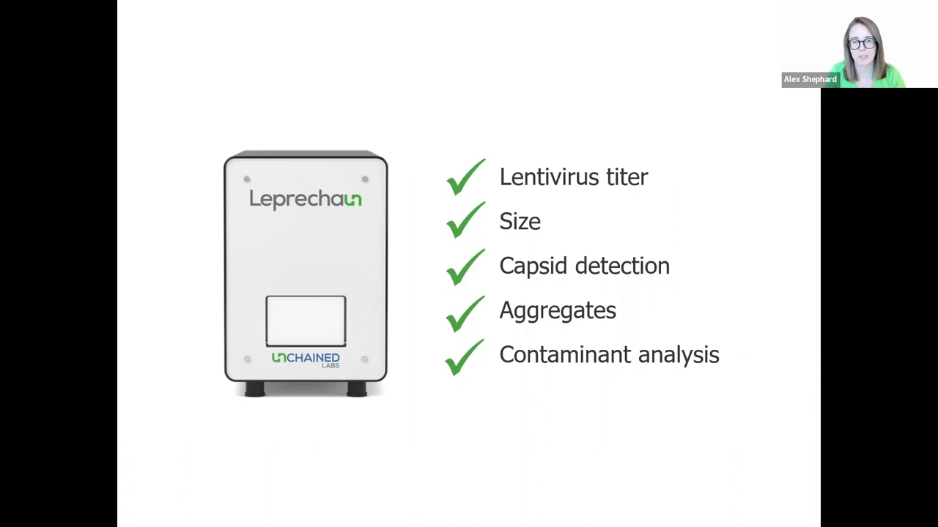
mouse_move(417, 140)
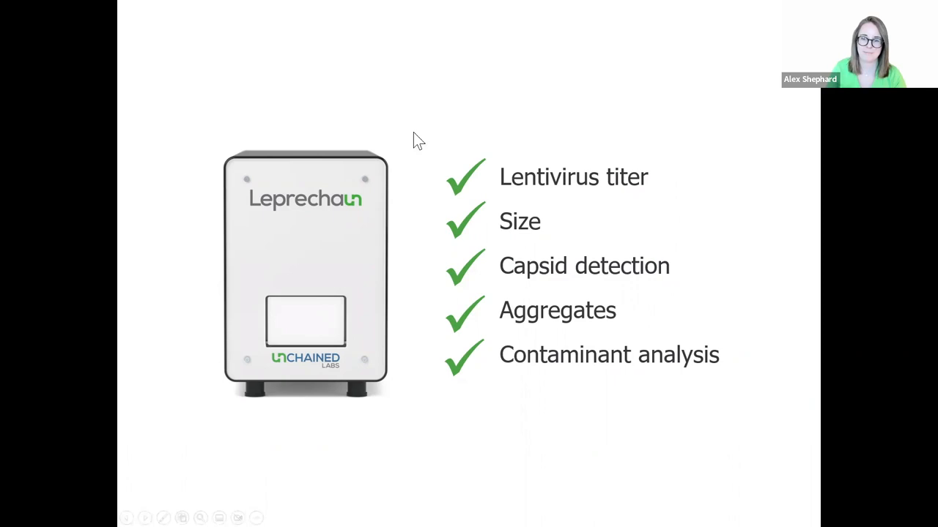